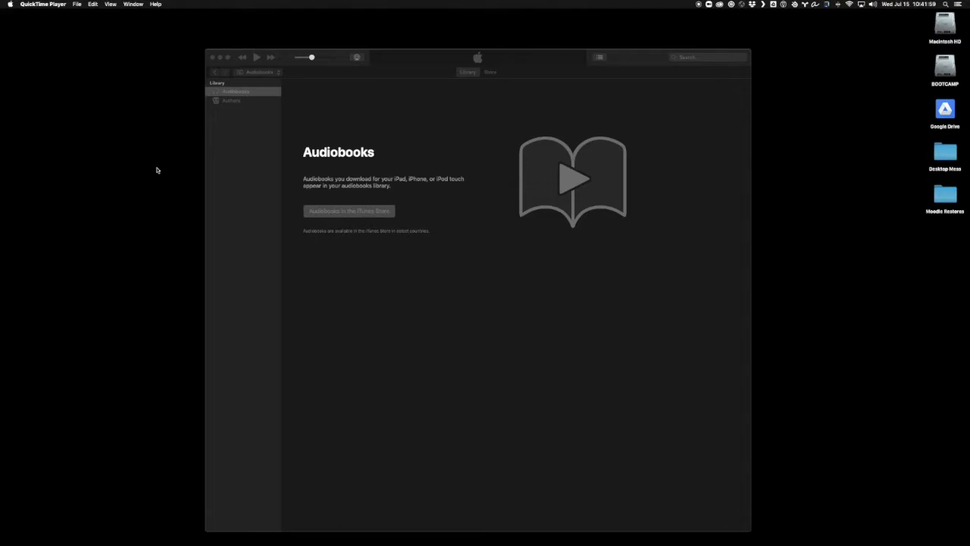
pyautogui.moveTo(155, 177)
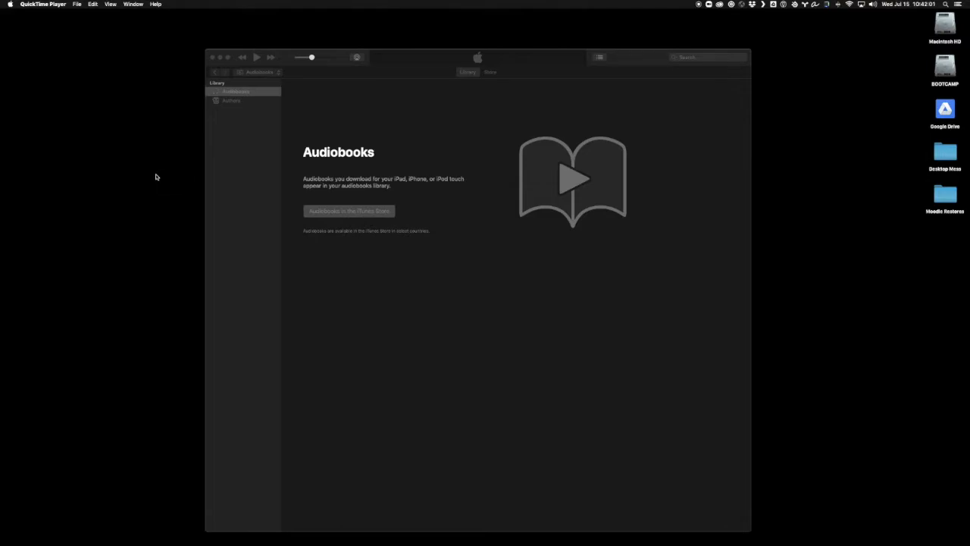
pyautogui.moveTo(176, 239)
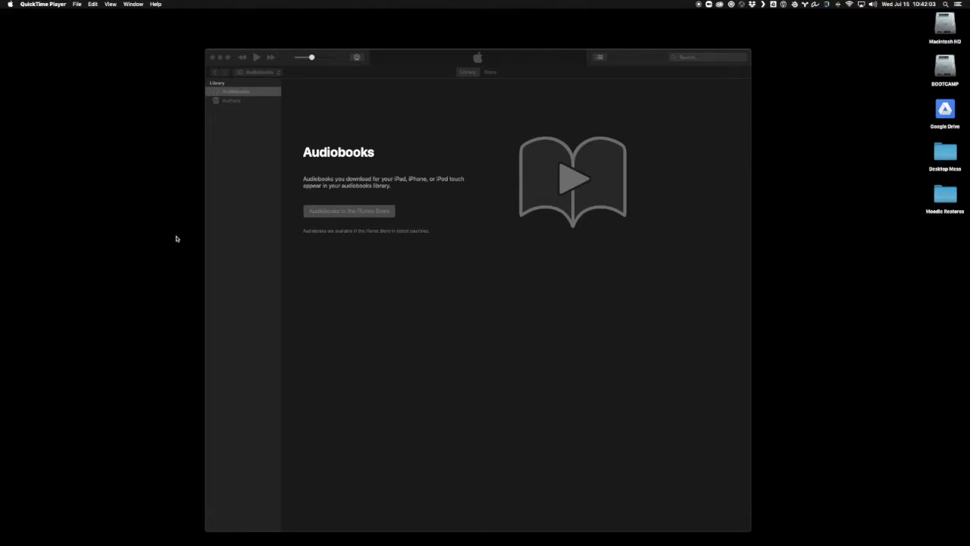
pyautogui.moveTo(463, 309)
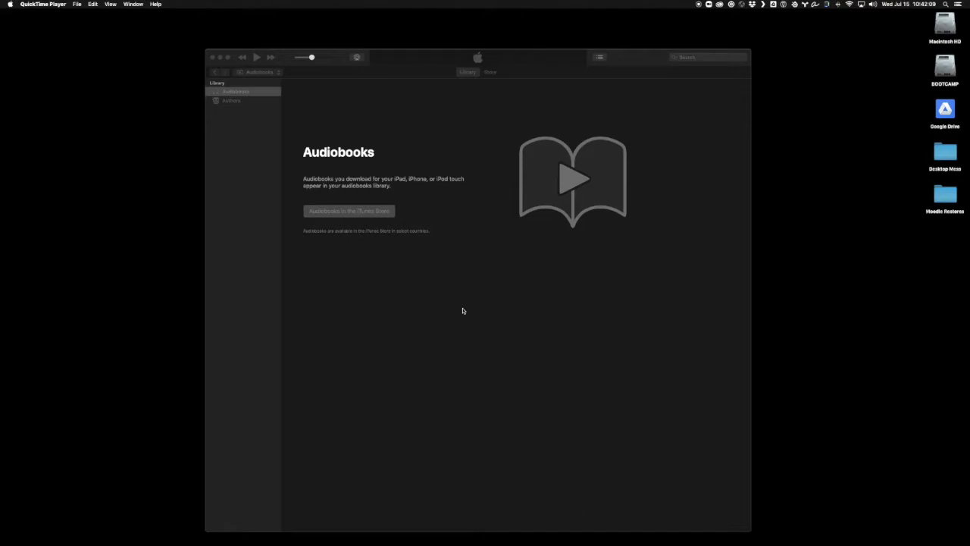
pyautogui.moveTo(438, 347)
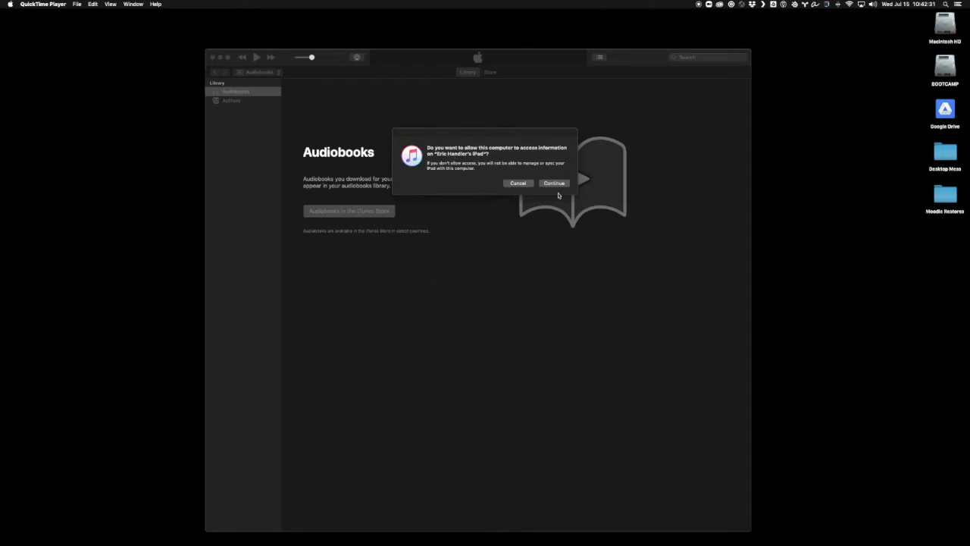
# Allow this computer to access the connected iPad via Continue in the alert.
pyautogui.click(555, 182)
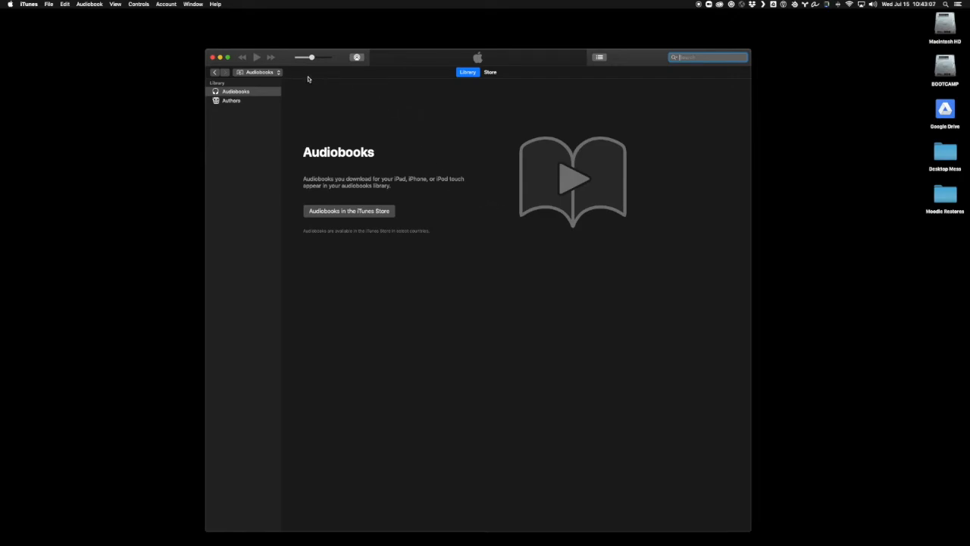
pyautogui.moveTo(280, 97)
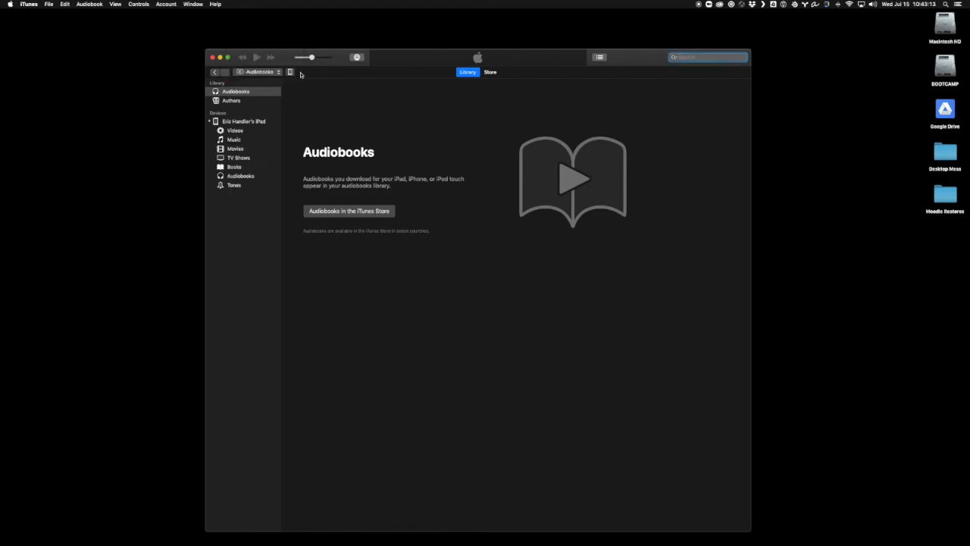
# Show the connected iPad's Summary page from the toolbar device icon.
pyautogui.click(244, 121)
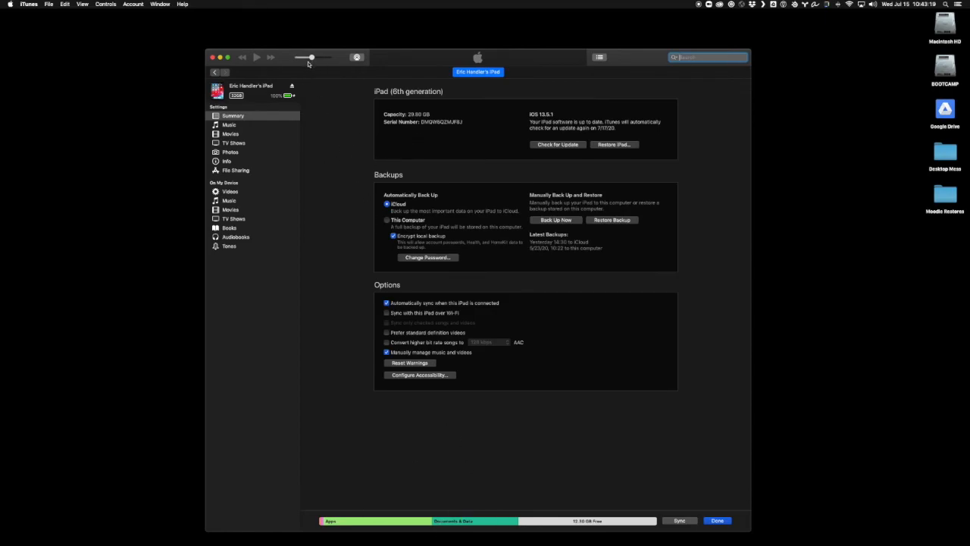
pyautogui.moveTo(319, 79)
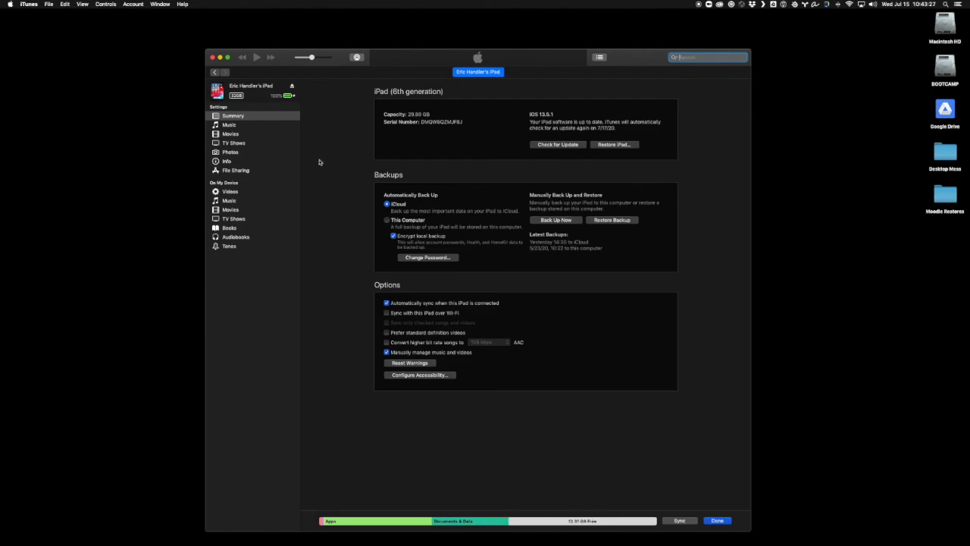
pyautogui.moveTo(333, 194)
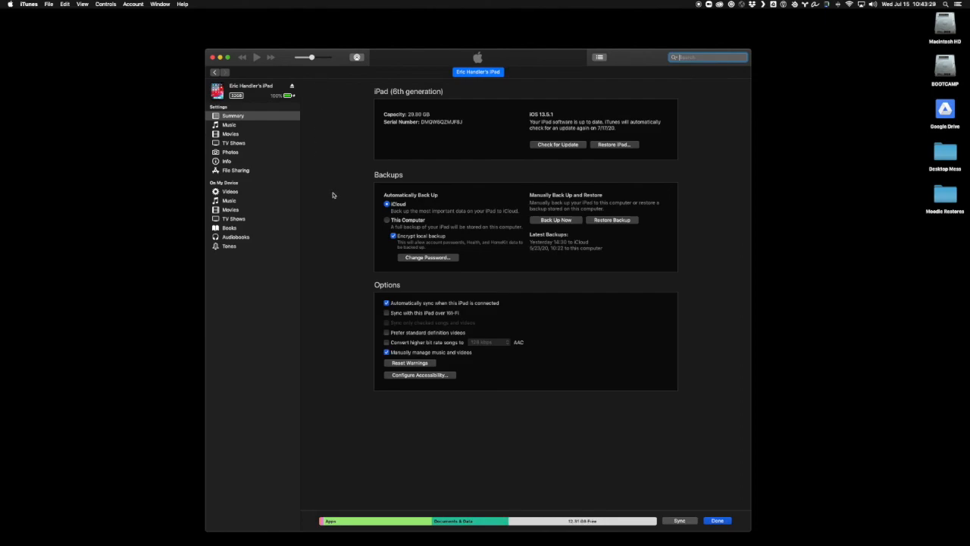